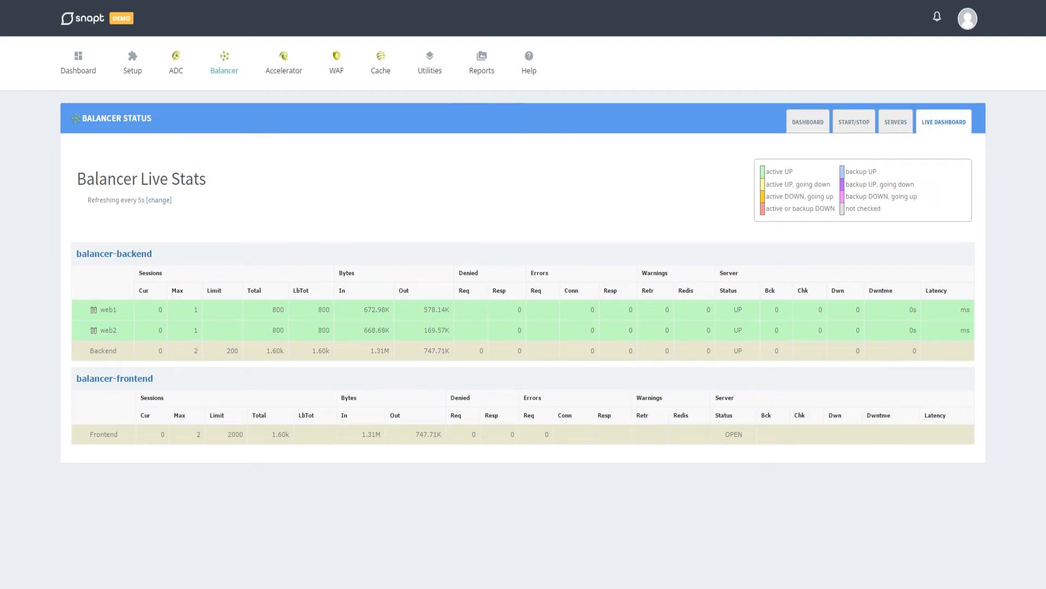
View the recent balancer request history, then the Balancer status dashboard with session and throughput charts
click(943, 122)
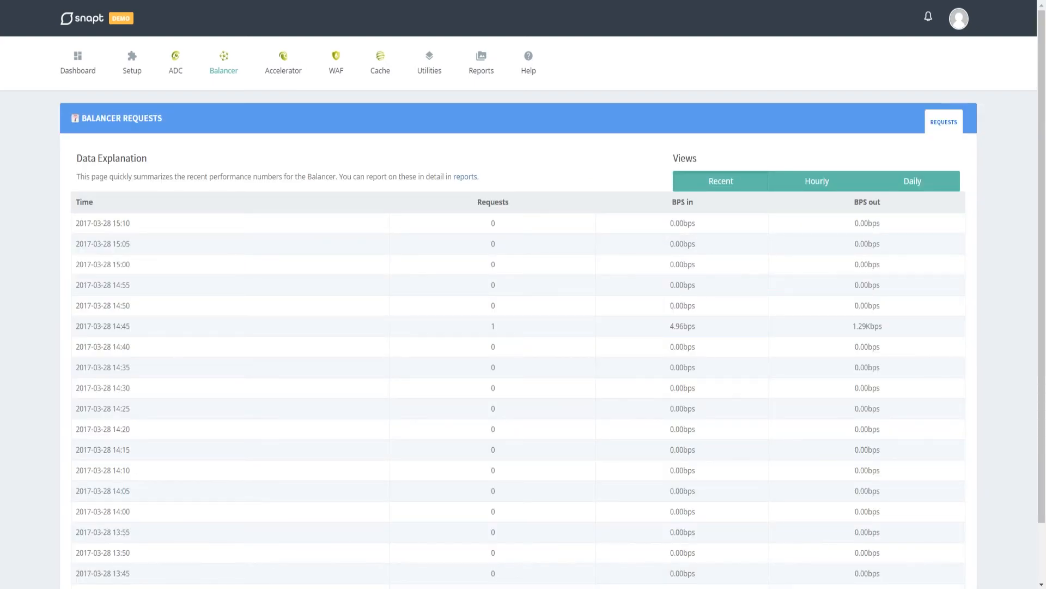
click(799, 121)
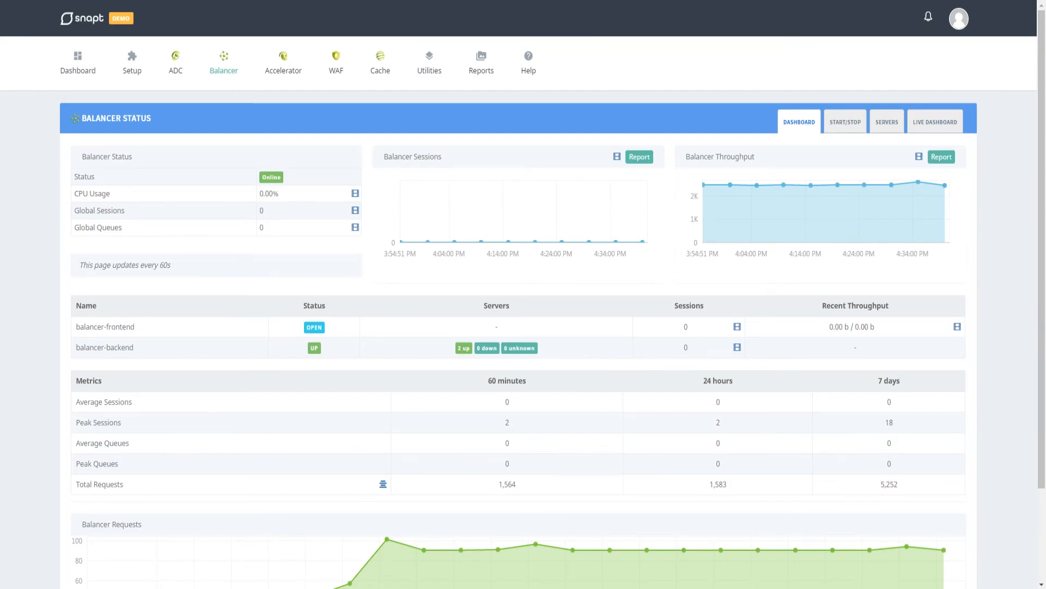